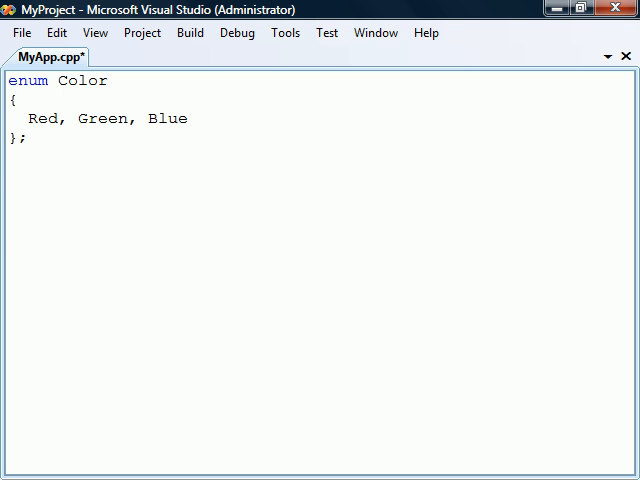
{"action": "type", "text": "int main()"}
{"action": "type", "text": "Color c;"}
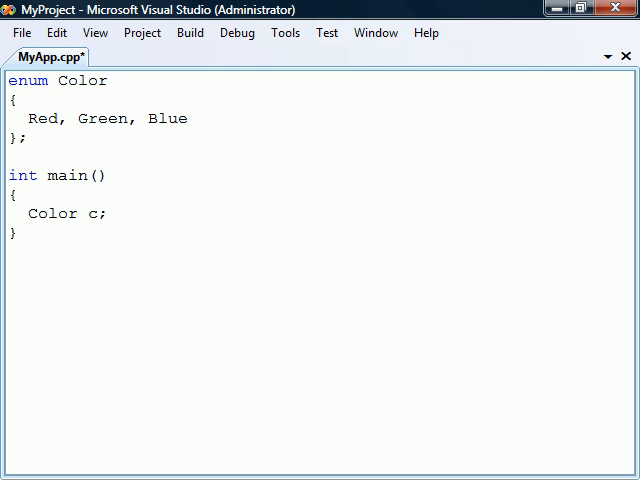
{"action": "type", "text": "= Red"}
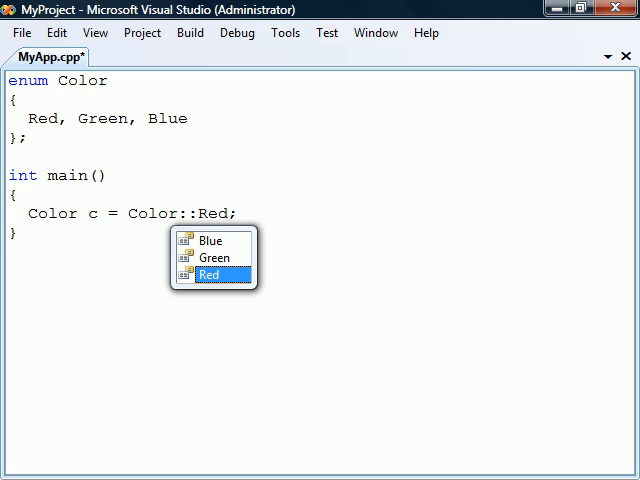
{"action": "type", "text": "switch(c)"}
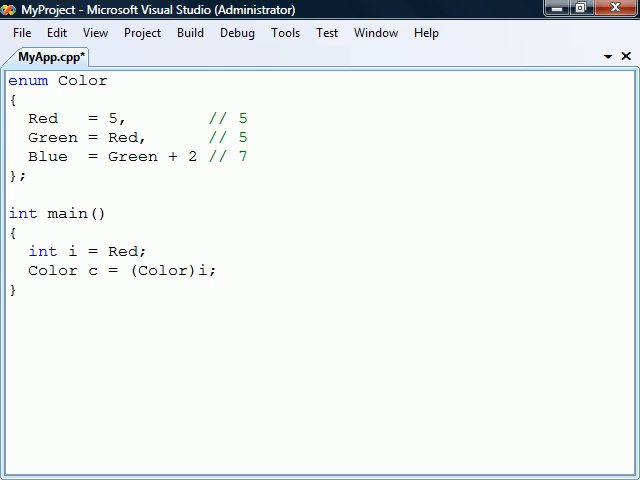
{"action": "type", "text": "Color d = (Color)500; // invalid"}
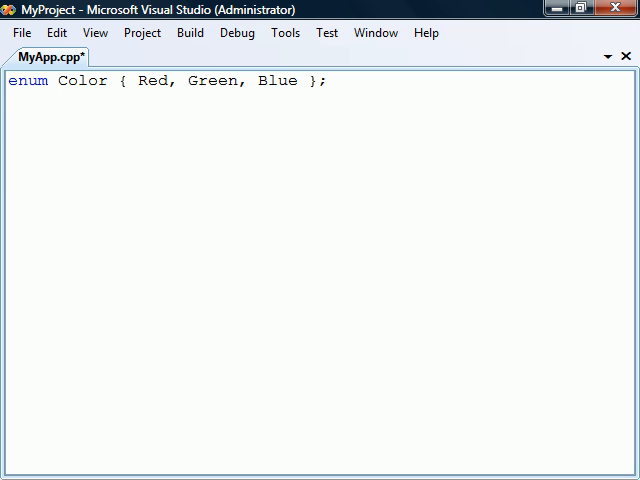
{"action": "type", "text": "class MyClass"}
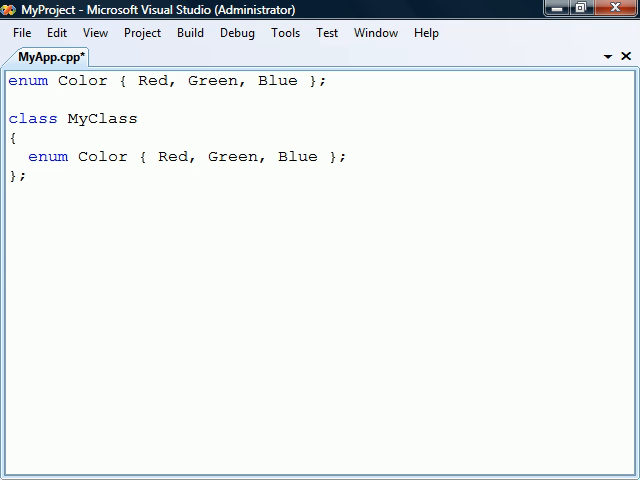
{"action": "type", "text": "void myFunction()"}
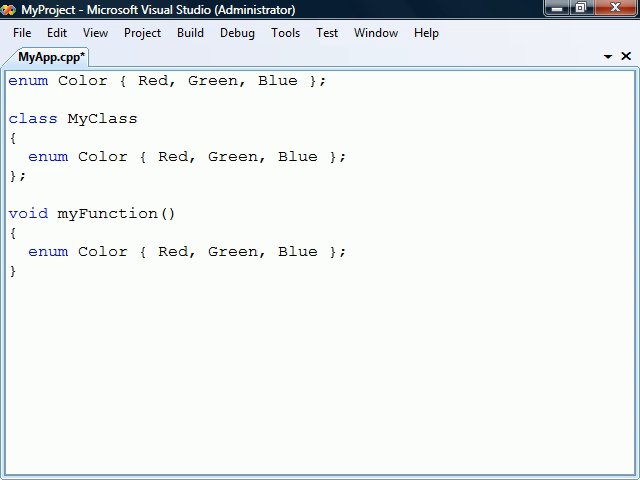